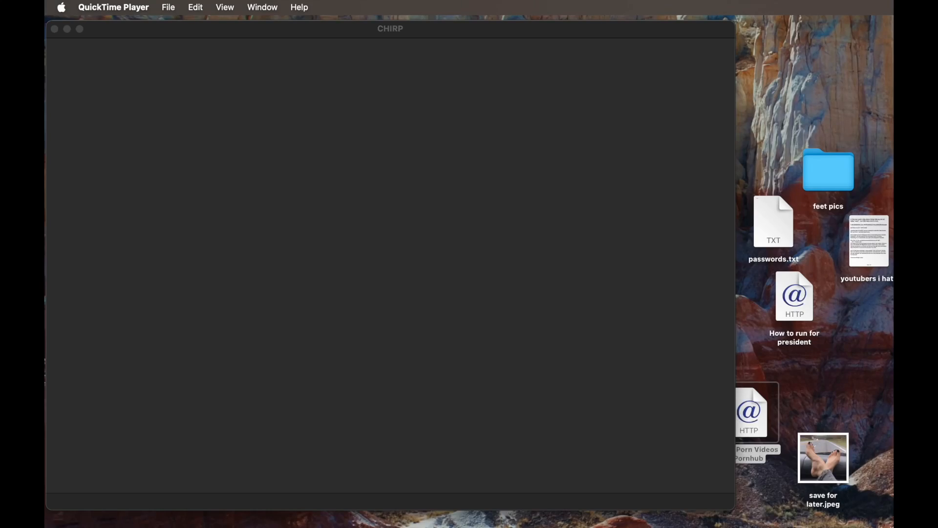
{"action": "mouse_move", "coordinate": [449, 182]}
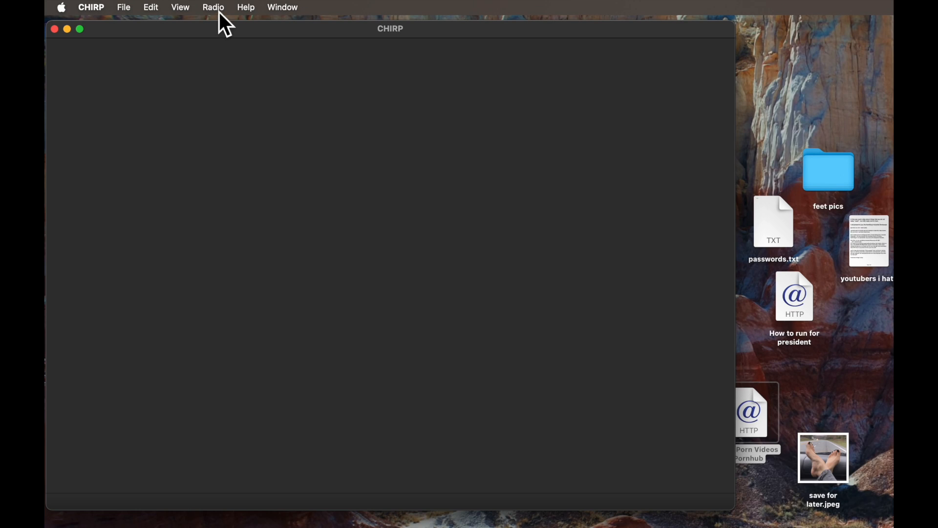
Open CHIRP's Radio menu to reach the transfer commands
{"action": "left_click", "coordinate": [213, 6]}
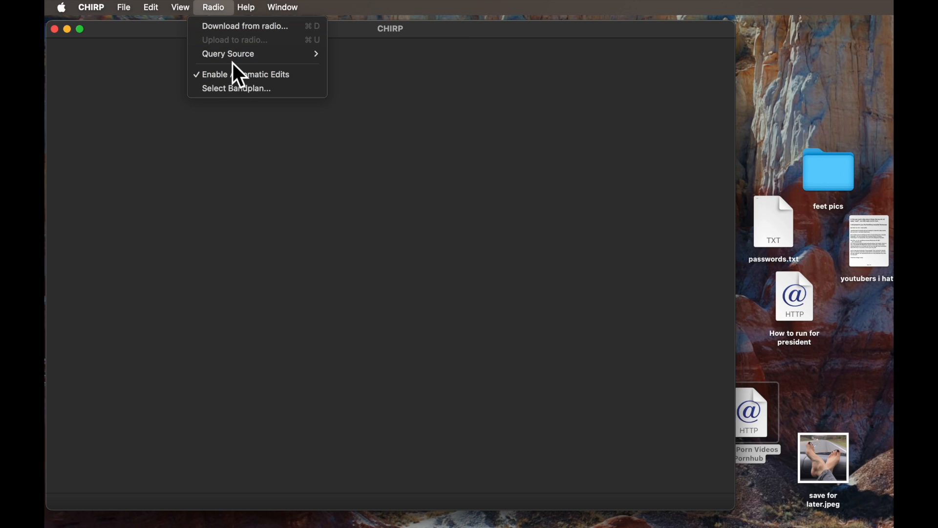
{"action": "mouse_move", "coordinate": [233, 57]}
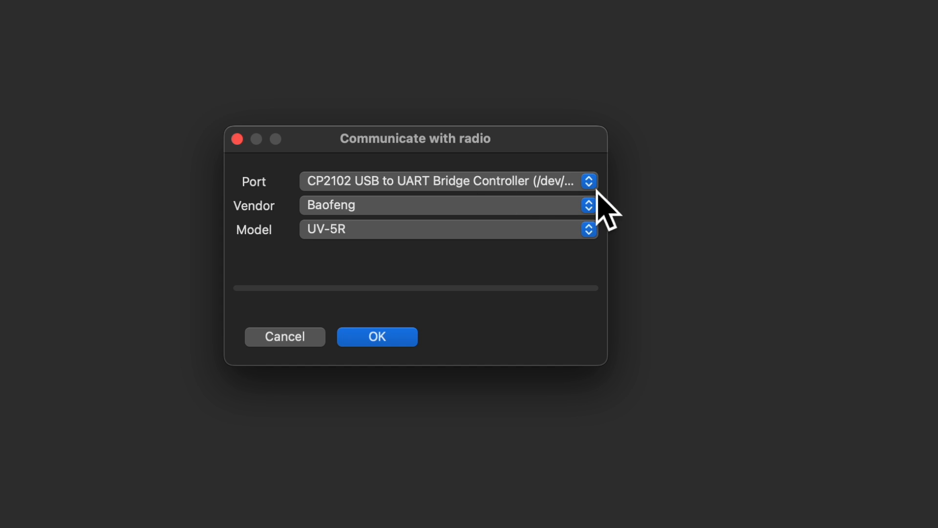
{"action": "mouse_move", "coordinate": [607, 212]}
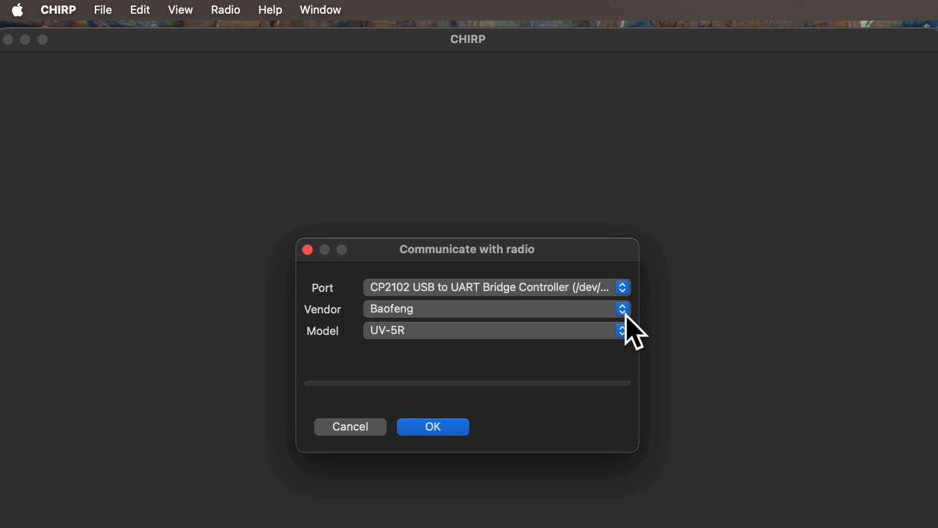
Select the UV-5R model for the Baofeng on the CP2102 port and start downloading
{"action": "left_click", "coordinate": [621, 309]}
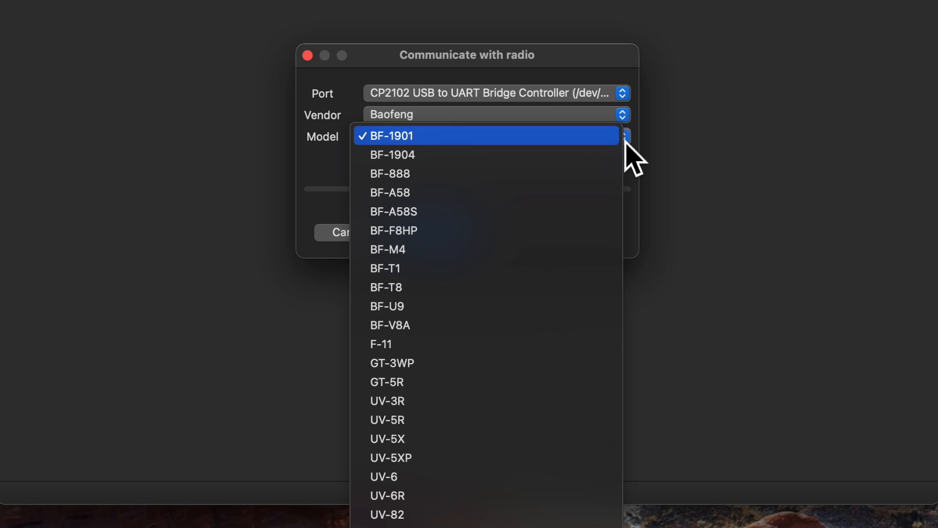
{"action": "left_click", "coordinate": [388, 419]}
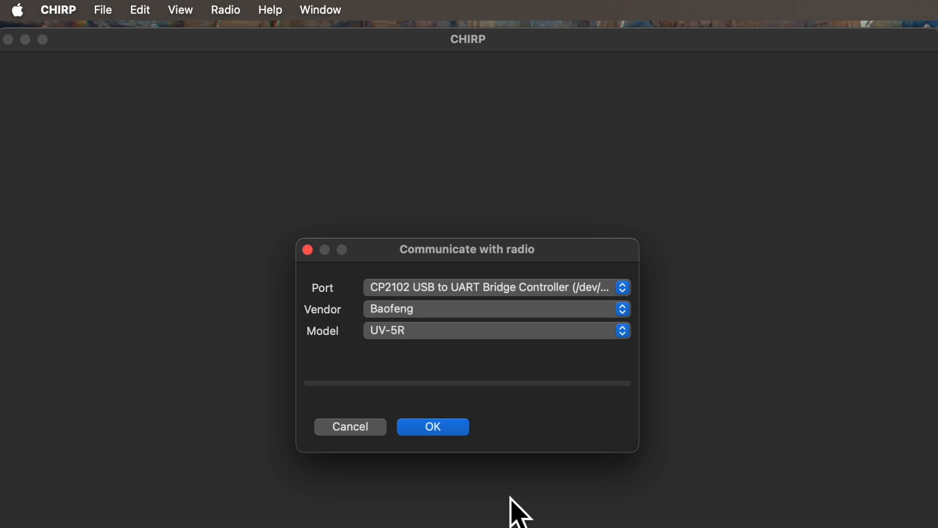
{"action": "left_click", "coordinate": [432, 426]}
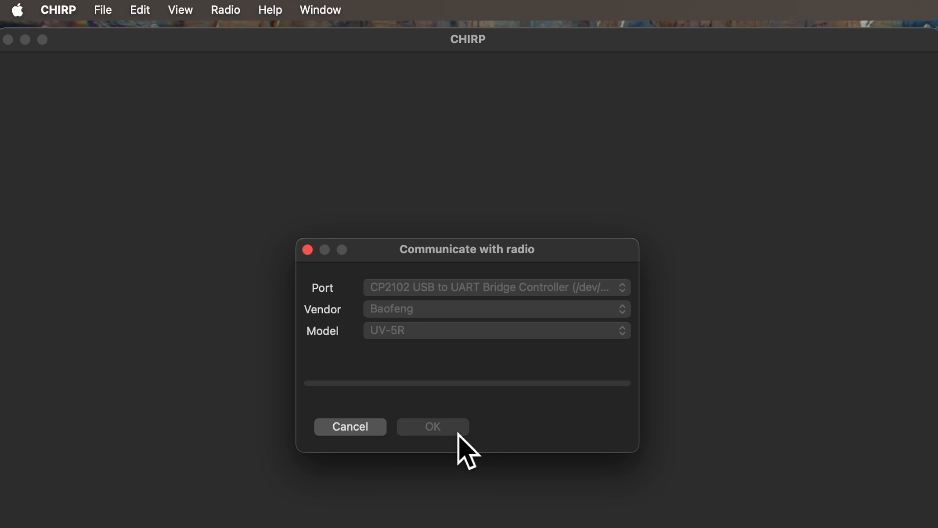
Let the clone finish until channels GMRS 21, 17, 16 and INPUT appear
{"action": "left_click", "coordinate": [432, 426]}
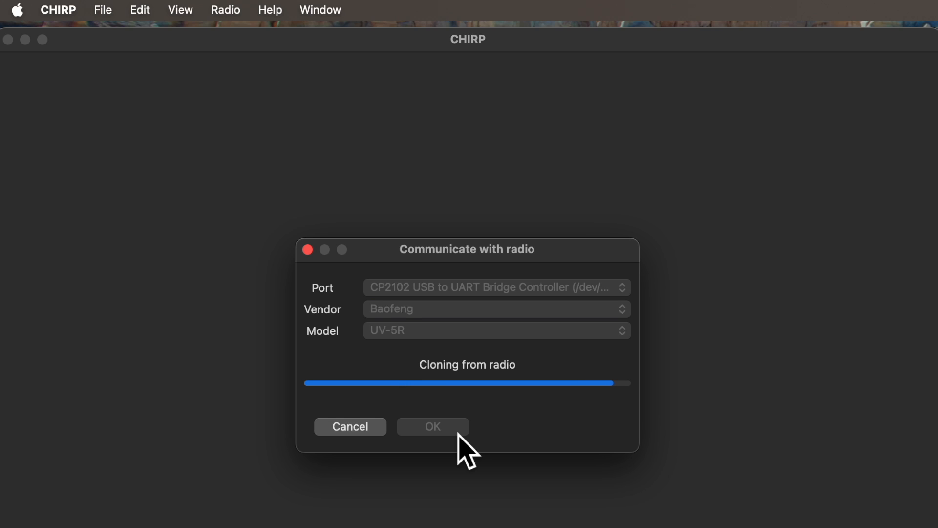
{"action": "left_click", "coordinate": [432, 426]}
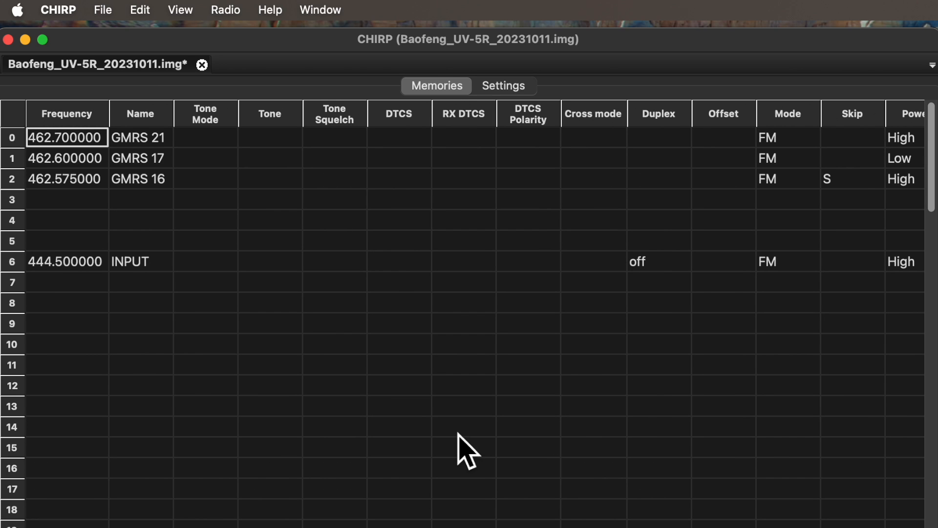
{"action": "mouse_move", "coordinate": [357, 284]}
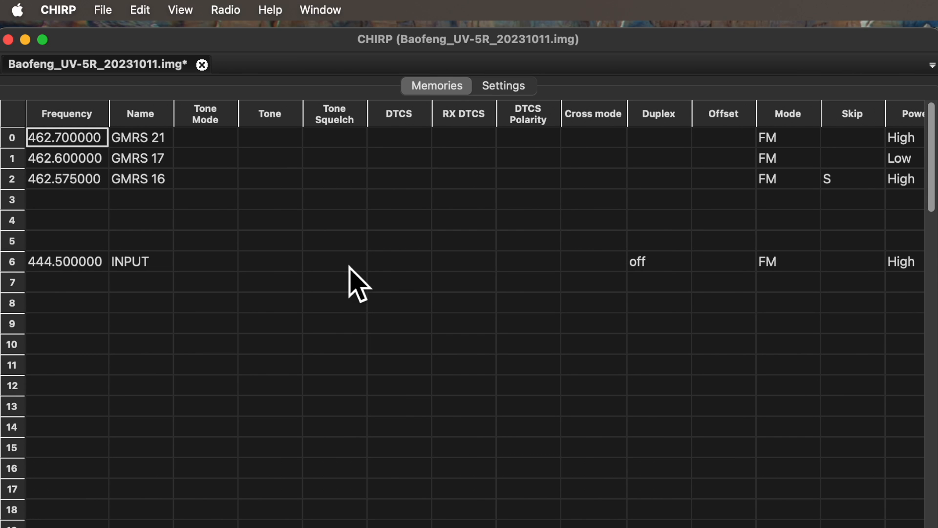
Show the Other Settings group and begin editing Power-On Message 1 (WELCOME)
{"action": "left_click", "coordinate": [504, 86]}
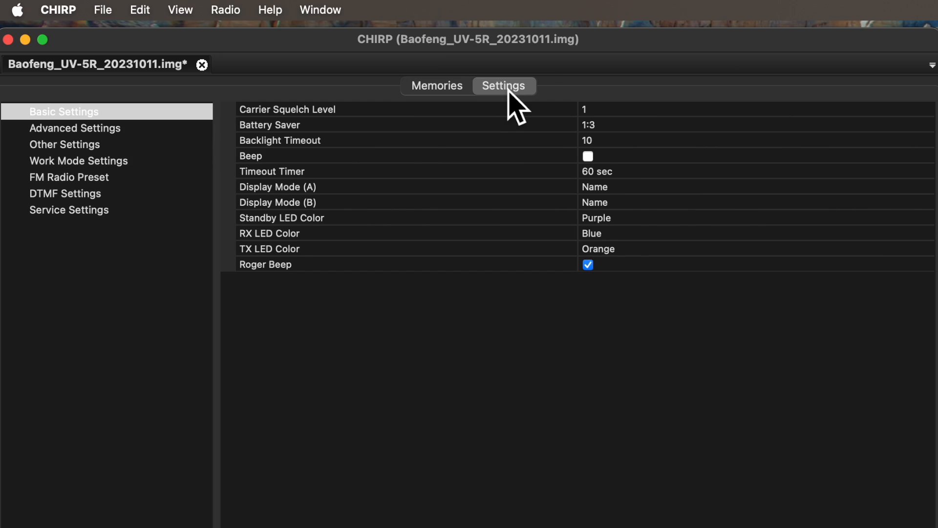
{"action": "mouse_move", "coordinate": [90, 120]}
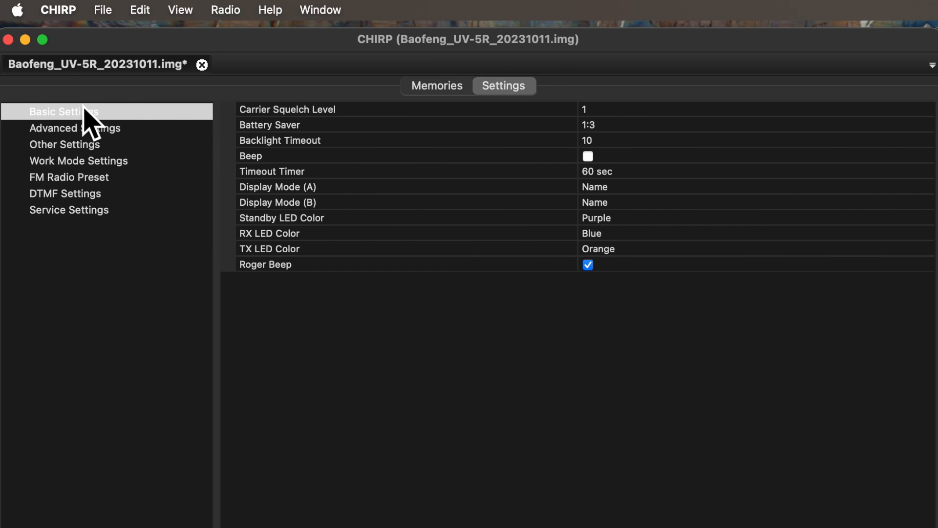
{"action": "left_click", "coordinate": [64, 143]}
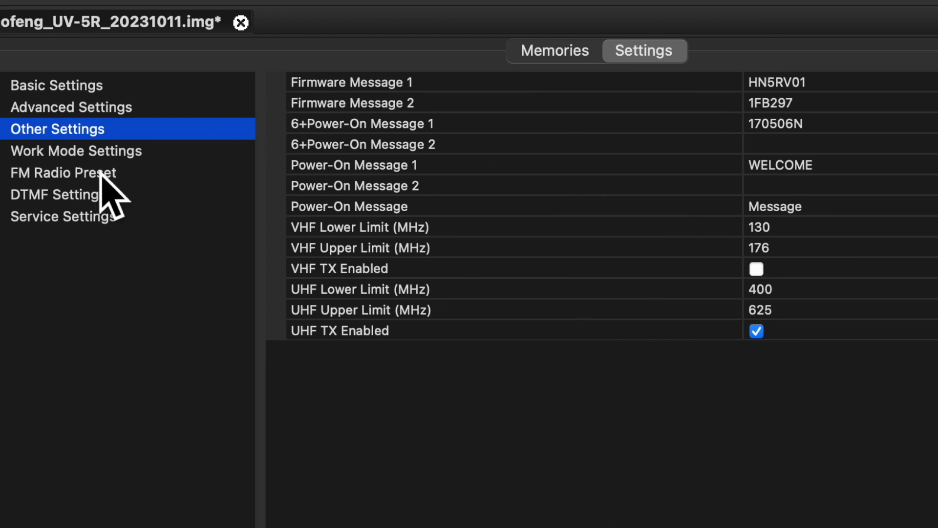
{"action": "mouse_move", "coordinate": [871, 166]}
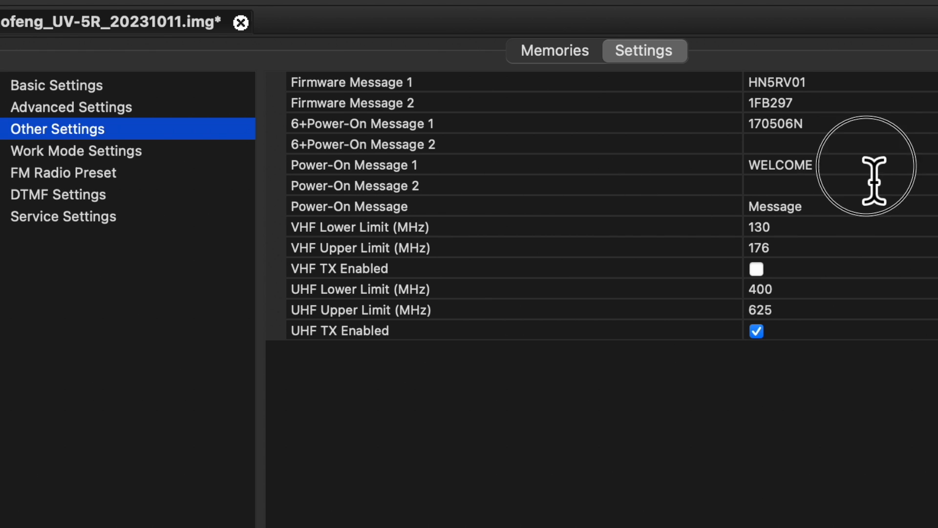
{"action": "left_click", "coordinate": [779, 165]}
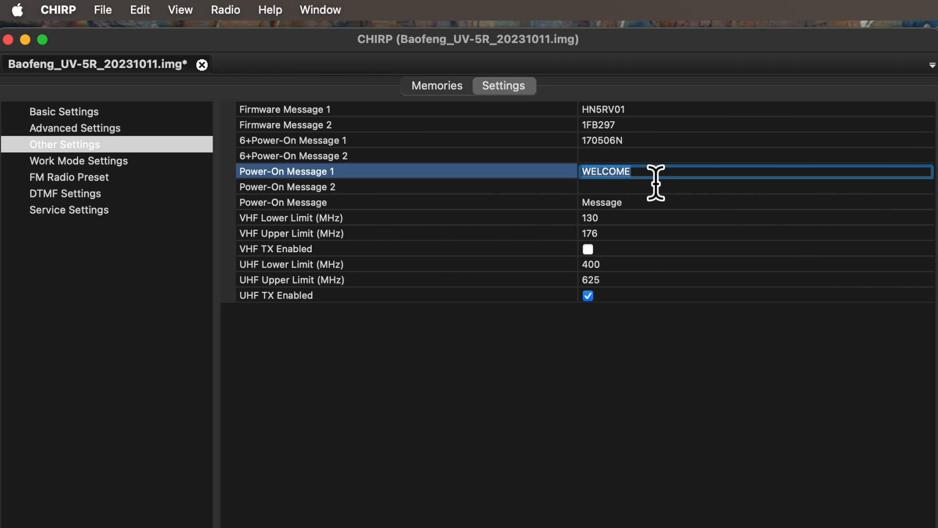
Set power-on message line 1 to 'My' and line 2 to 'Message'
{"action": "type", "text": "My"}
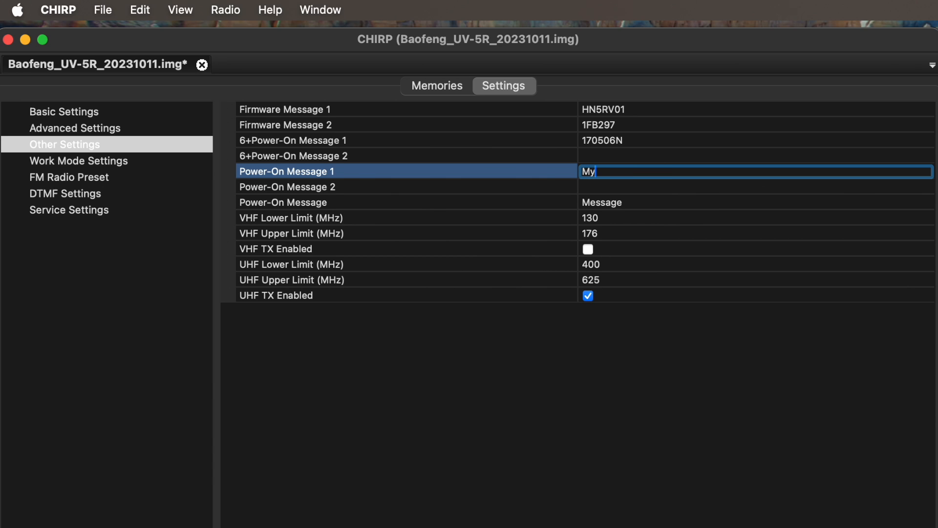
{"action": "left_click", "coordinate": [754, 187]}
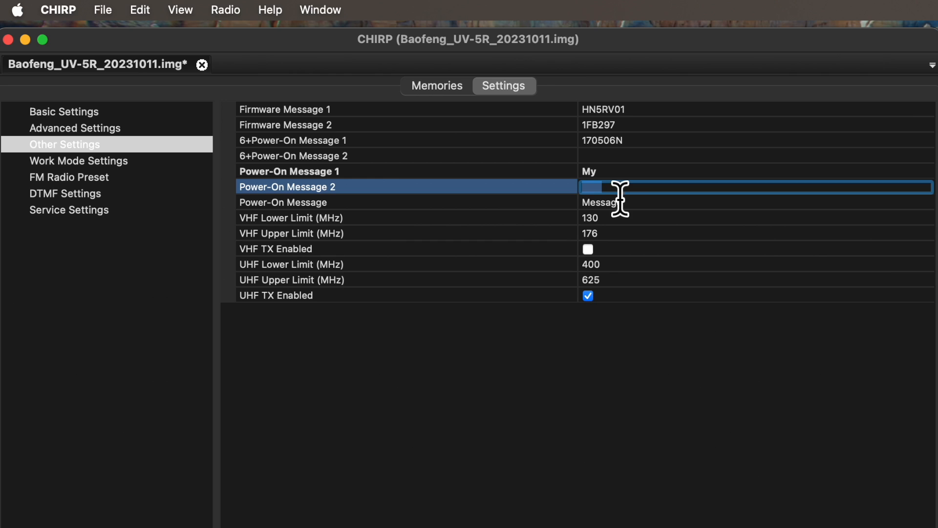
{"action": "type", "text": "Message"}
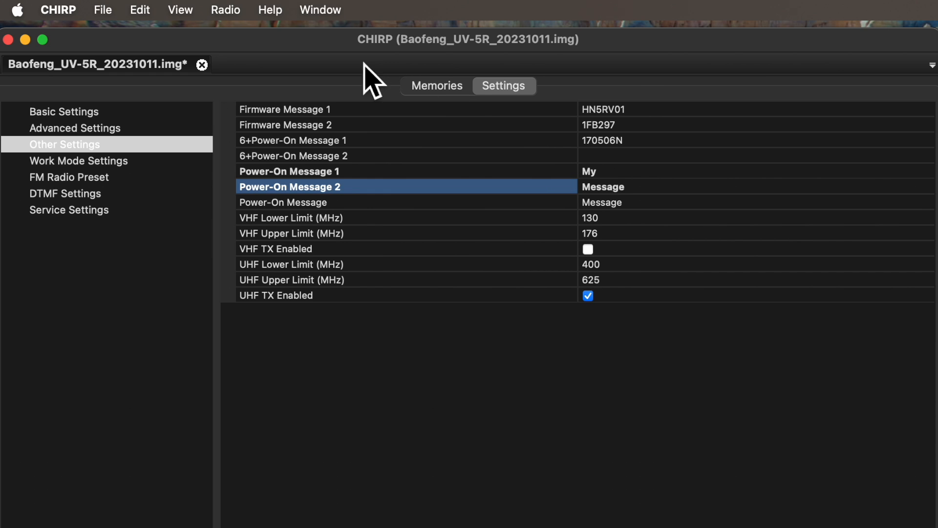
Upload the edited image to the Baofeng UV-5R, keeping the same port and model
{"action": "left_click", "coordinate": [225, 9]}
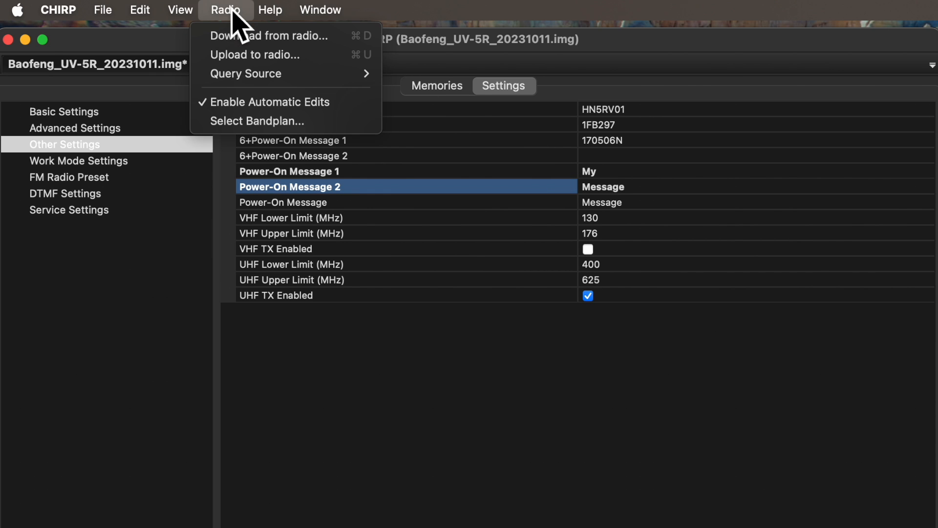
{"action": "mouse_move", "coordinate": [269, 54]}
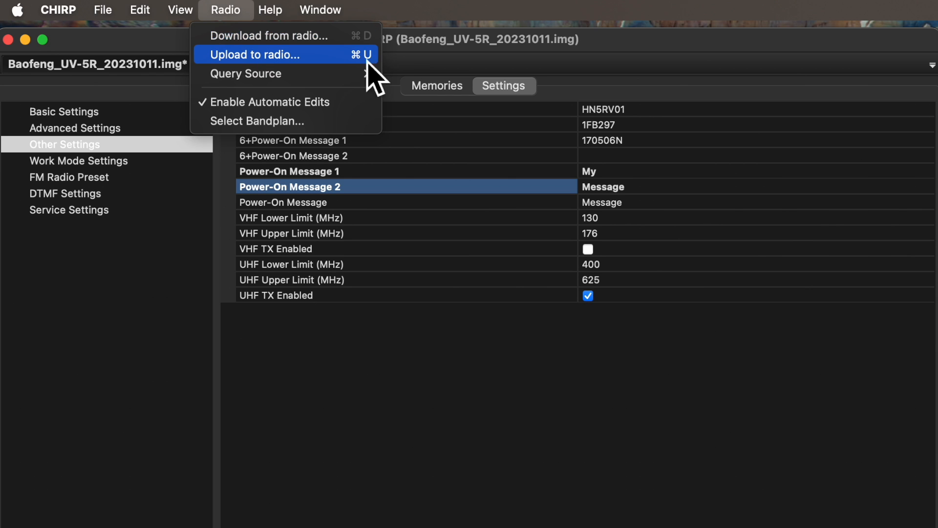
{"action": "left_click", "coordinate": [256, 54]}
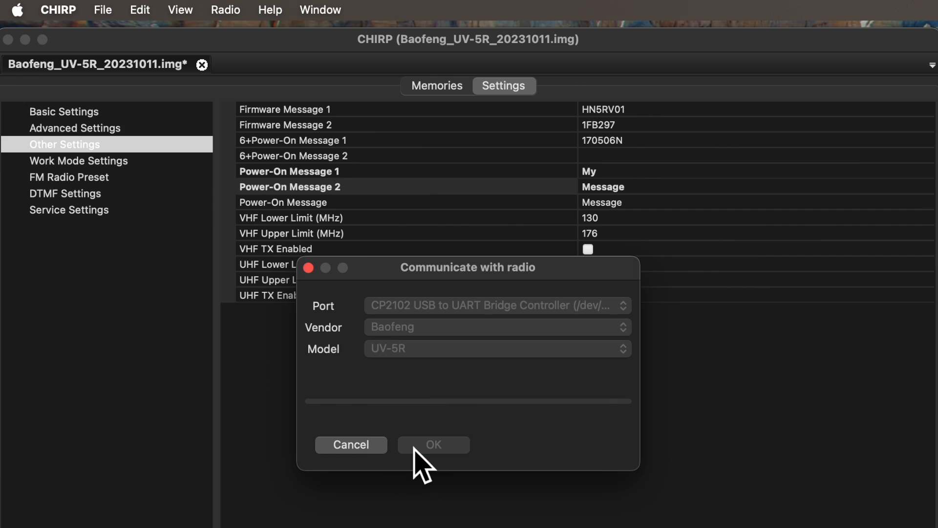
{"action": "left_click", "coordinate": [432, 445]}
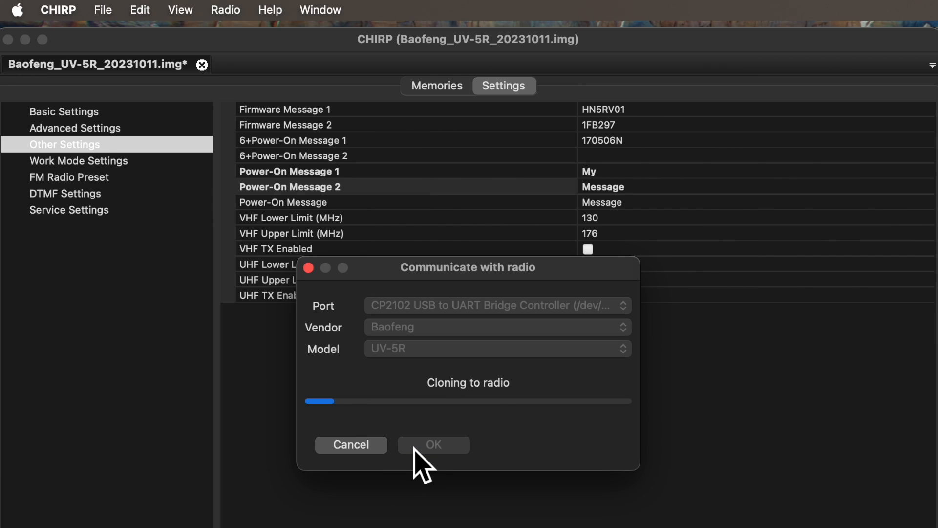